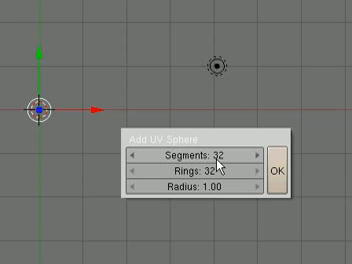
mouse_move(244, 176)
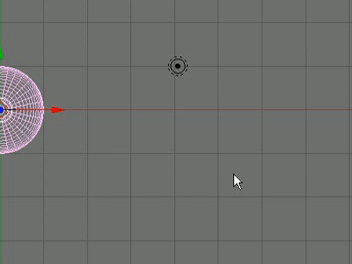
- Scale the new 32×32 UV sphere up larger and confirm its size
left_click_drag(10, 108, 240, 182)
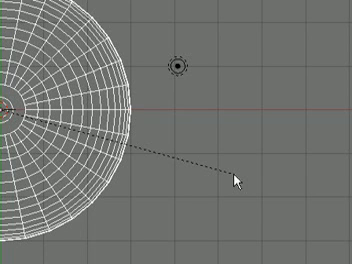
left_click(240, 180)
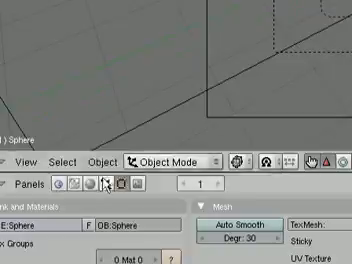
- Bring up the sphere's material settings for the Mirror Transp options
left_click(100, 184)
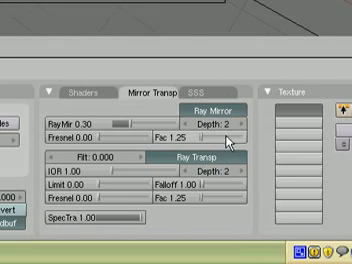
- Enable Ray Transp on the sphere material and drag its IOR slider to tune refraction
left_click(244, 120)
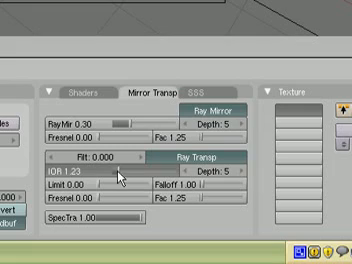
left_click_drag(90, 158, 120, 158)
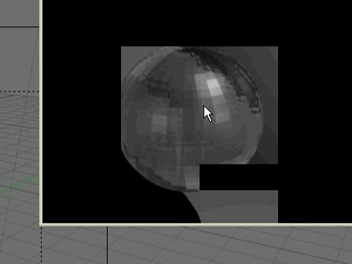
mouse_move(204, 92)
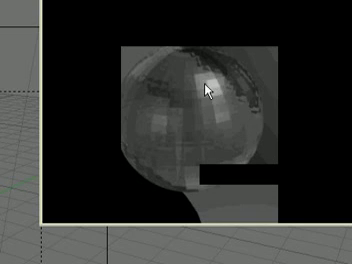